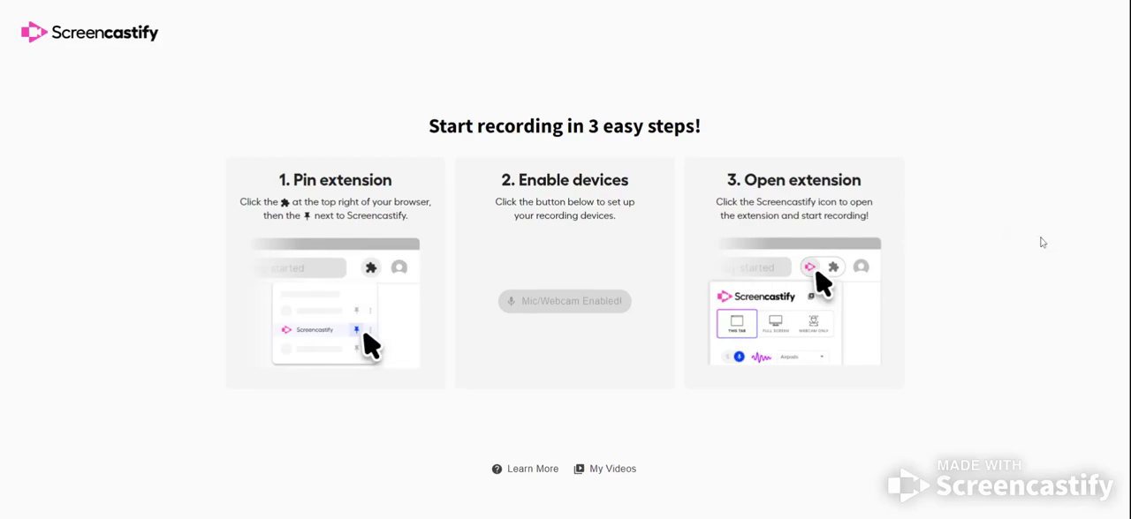
pyautogui.moveTo(758, 2)
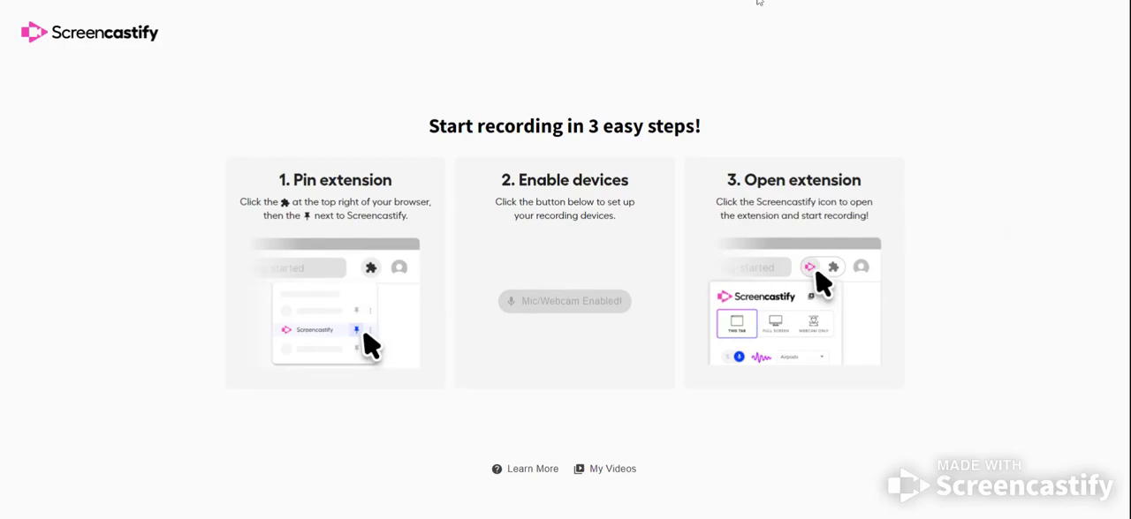
pyautogui.moveTo(1021, 5)
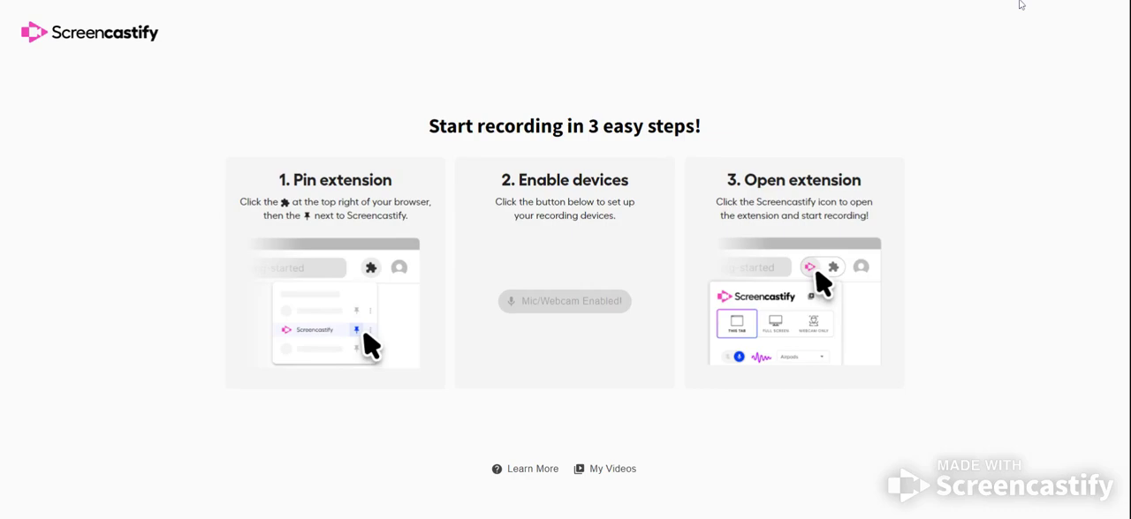